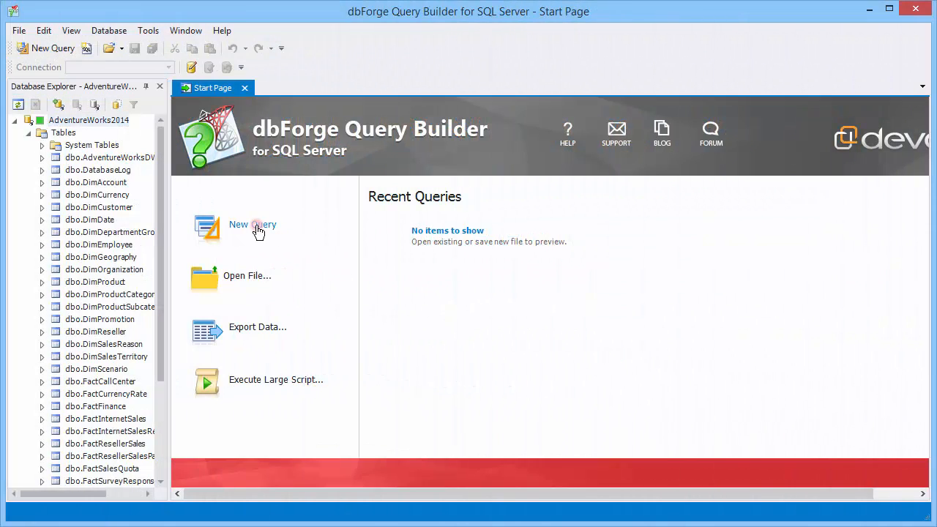
# Open a blank Query.sql on AdventureWorks2014 from the Start Page.
pyautogui.click(252, 224)
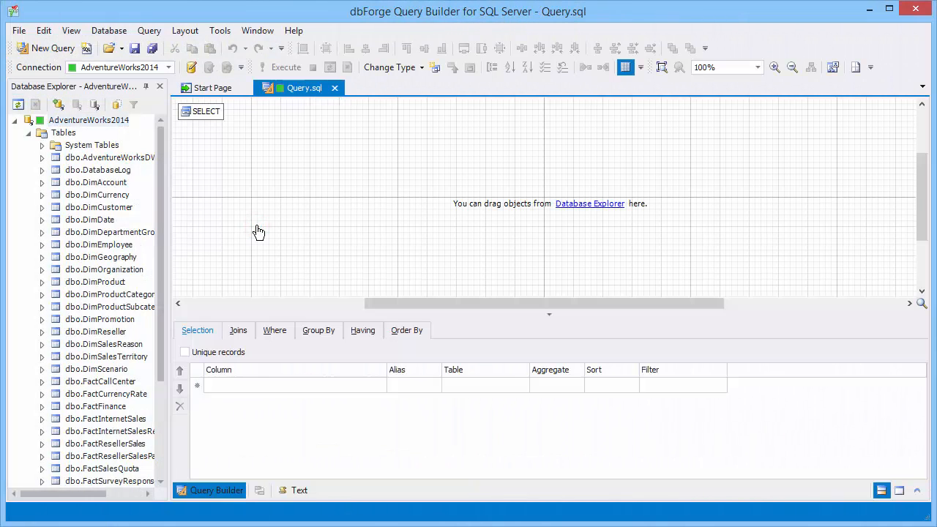
pyautogui.moveTo(580, 213)
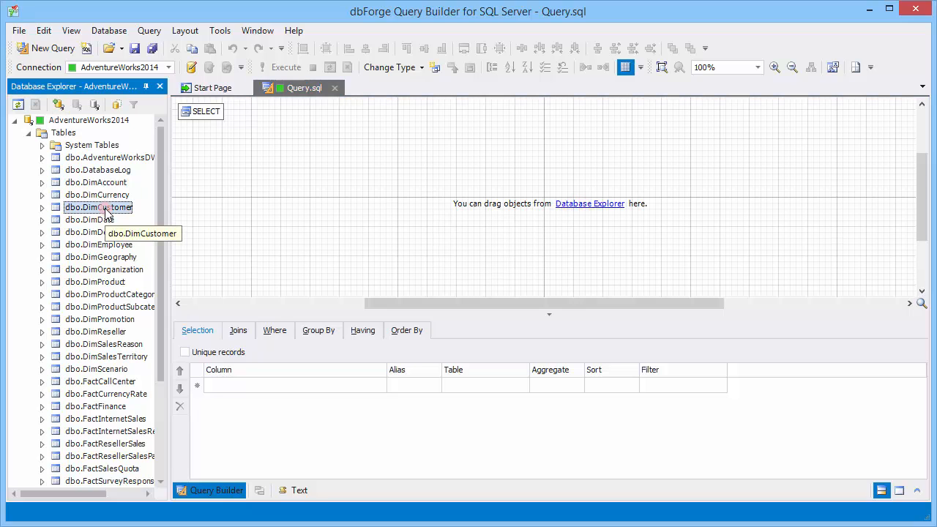
# Add DimCustomer and DimGeography joined on GeographyKey, and output FirstName.
pyautogui.press('Ctrl')
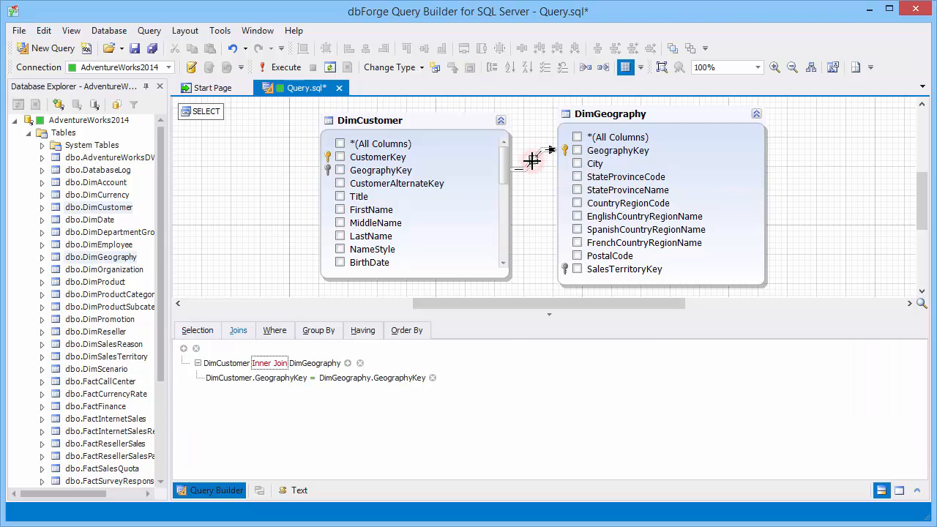
pyautogui.moveTo(319, 390)
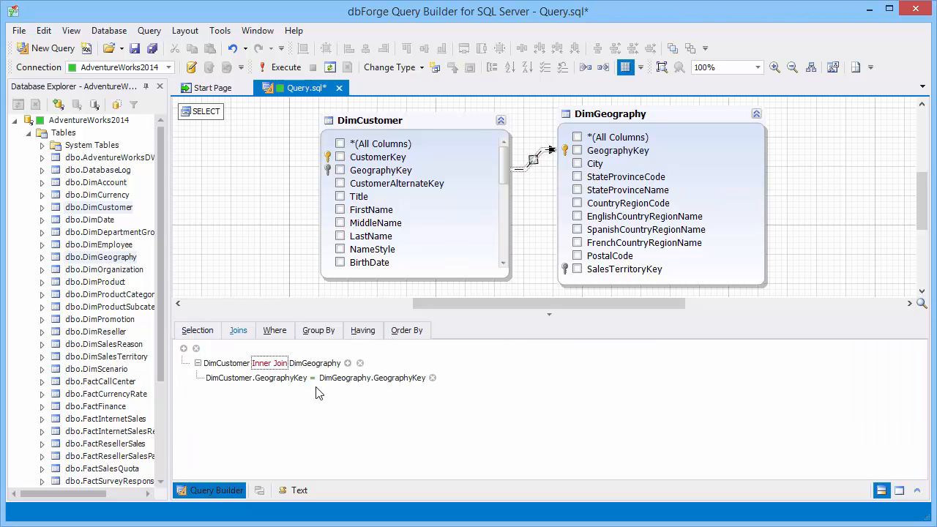
pyautogui.click(197, 331)
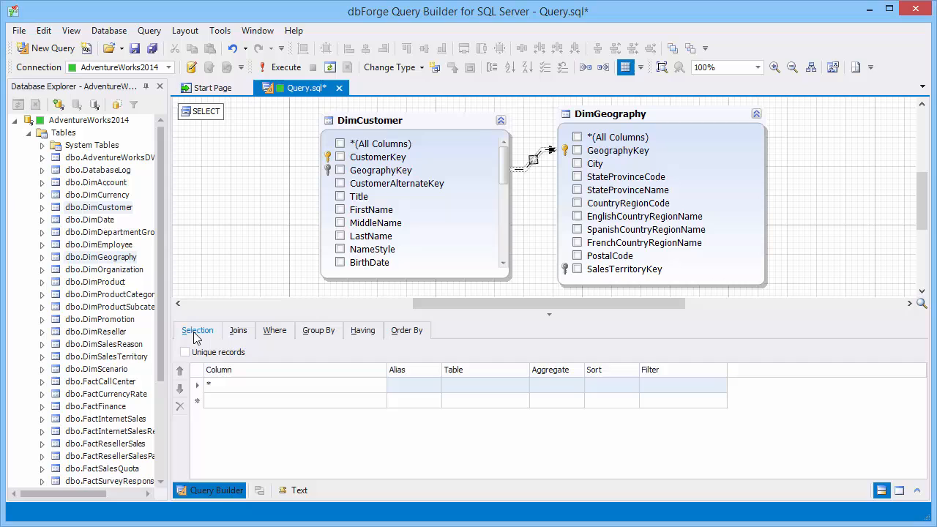
pyautogui.moveTo(195, 131)
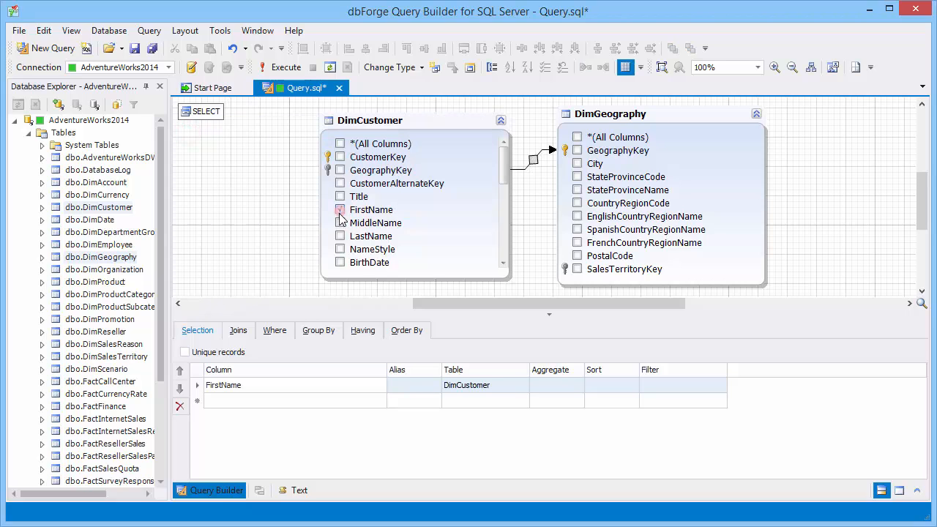
# Tick LastName, City and SalesTerritoryKey as output columns, then run the query.
pyautogui.click(340, 236)
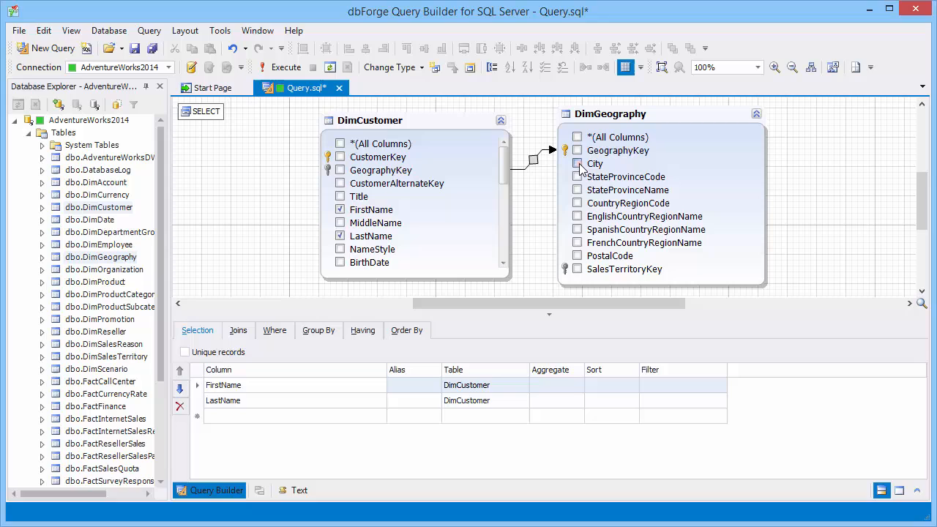
pyautogui.click(576, 269)
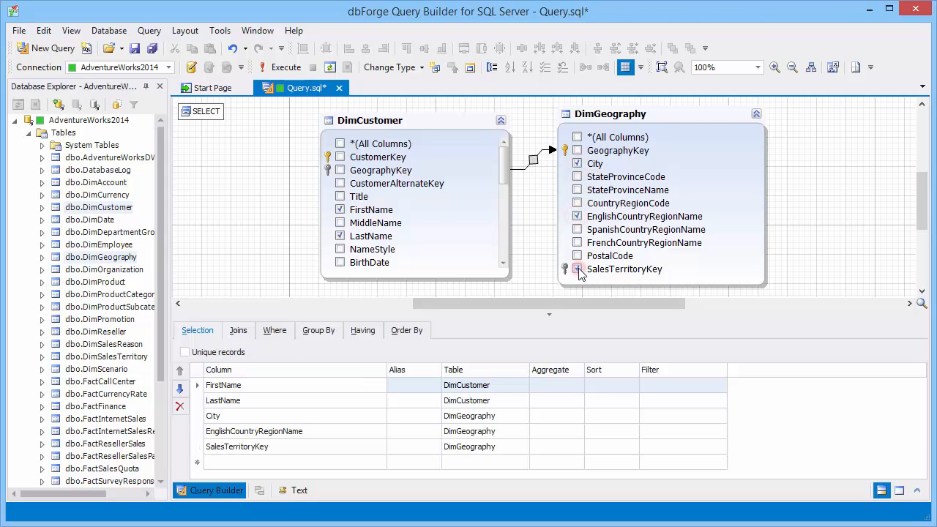
pyautogui.click(577, 268)
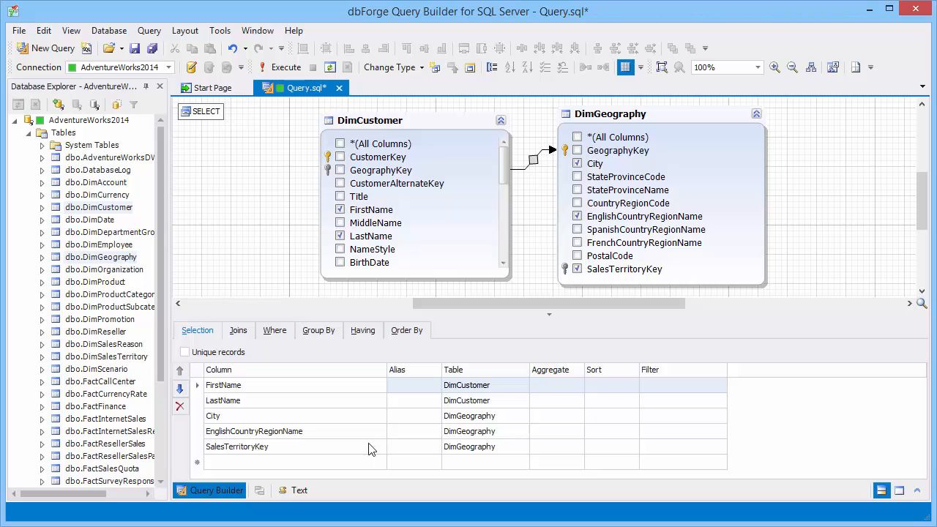
pyautogui.click(286, 66)
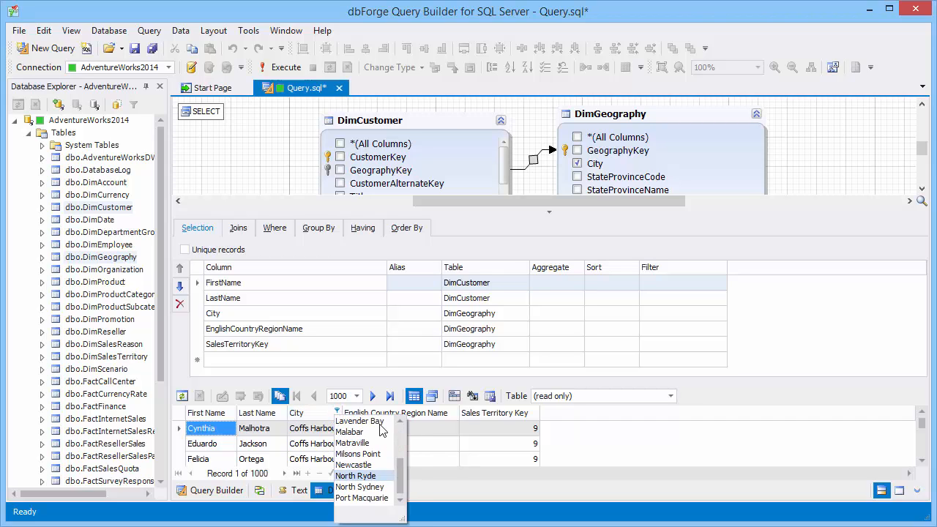
# Add a new placeholder condition on the Where tab after viewing customer results.
pyautogui.click(274, 228)
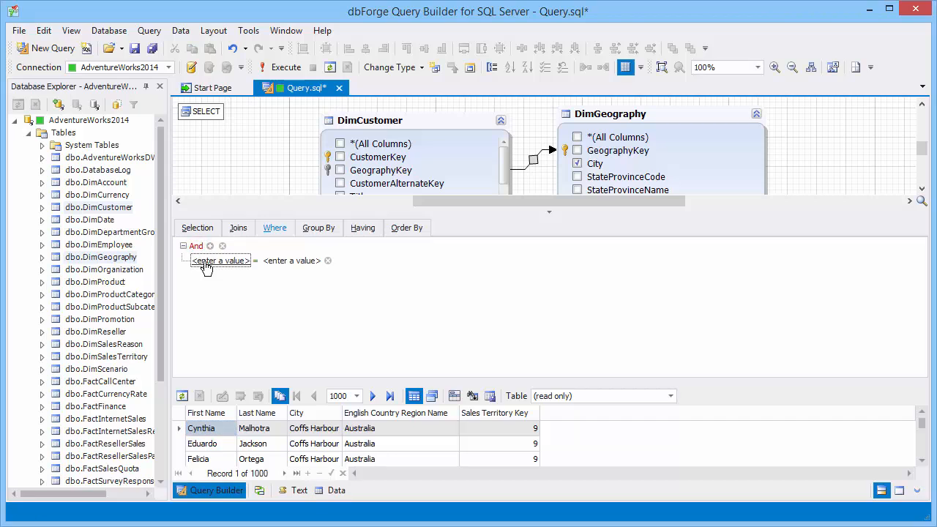
# Set the Where condition to DimGeography.City like 'C%'.
pyautogui.click(220, 261)
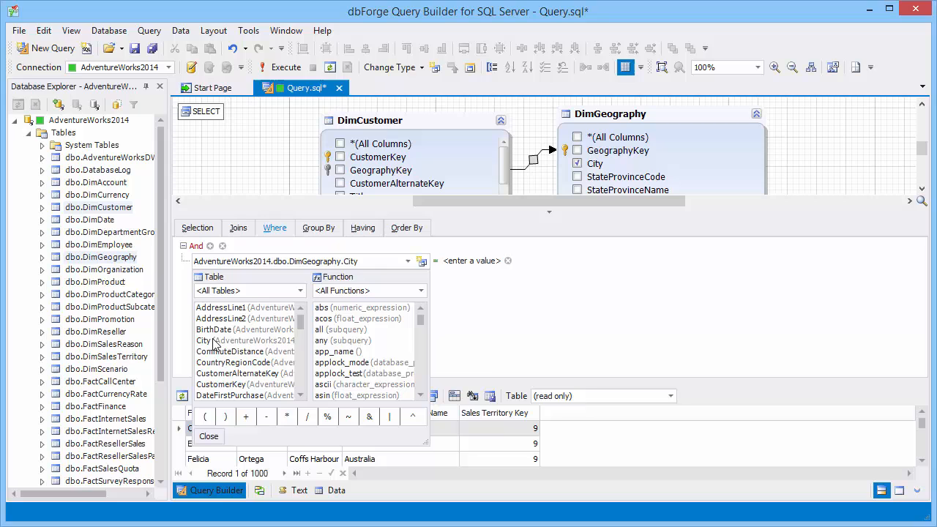
pyautogui.click(434, 261)
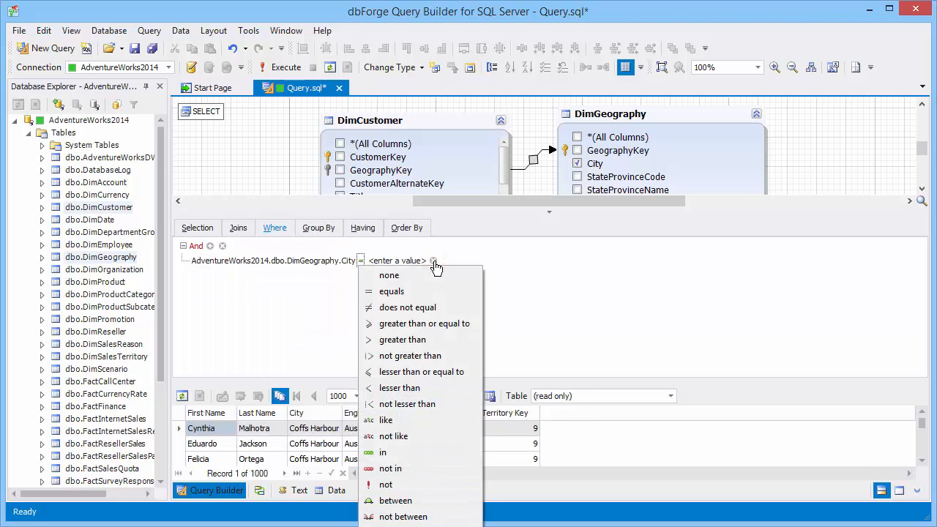
pyautogui.click(385, 419)
pyautogui.write('C%')
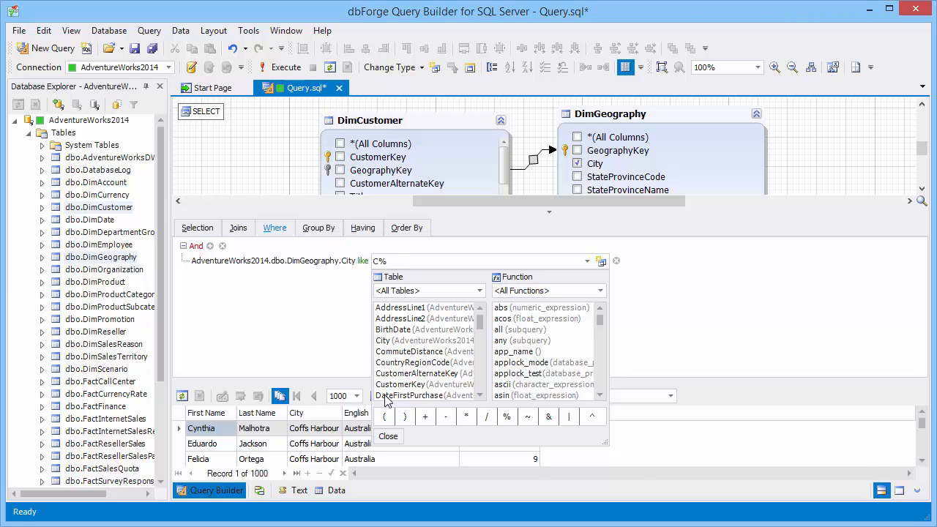
pyautogui.click(388, 437)
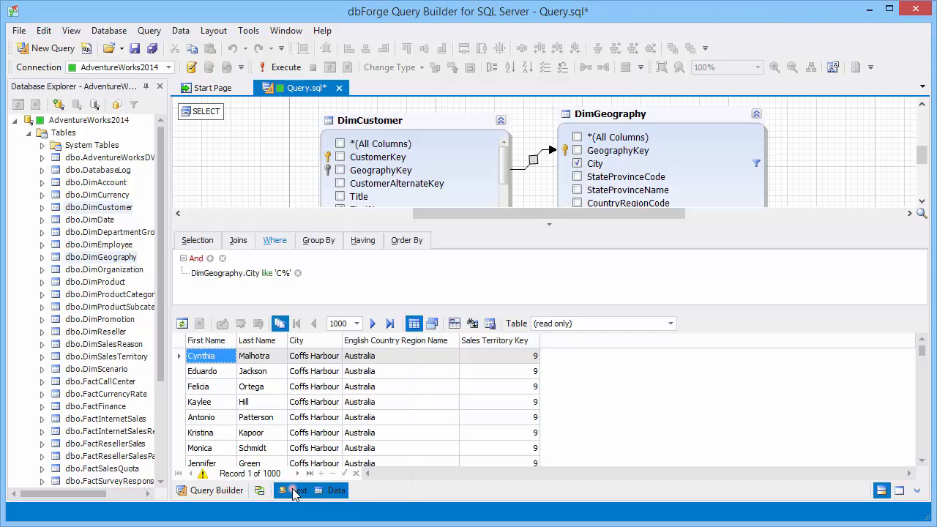
# Edit the SQL text to make the filter City NOT LIKE 'C%' and rerun.
pyautogui.click(297, 490)
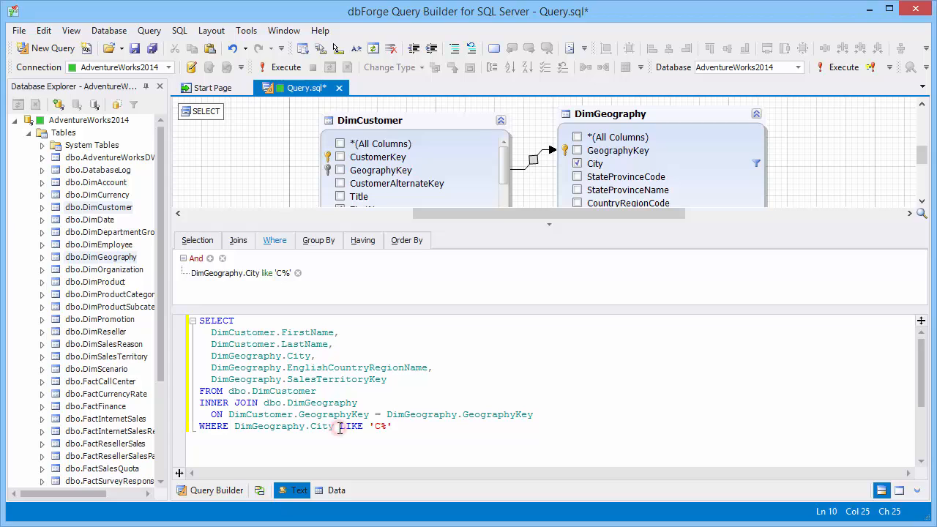
pyautogui.click(339, 427)
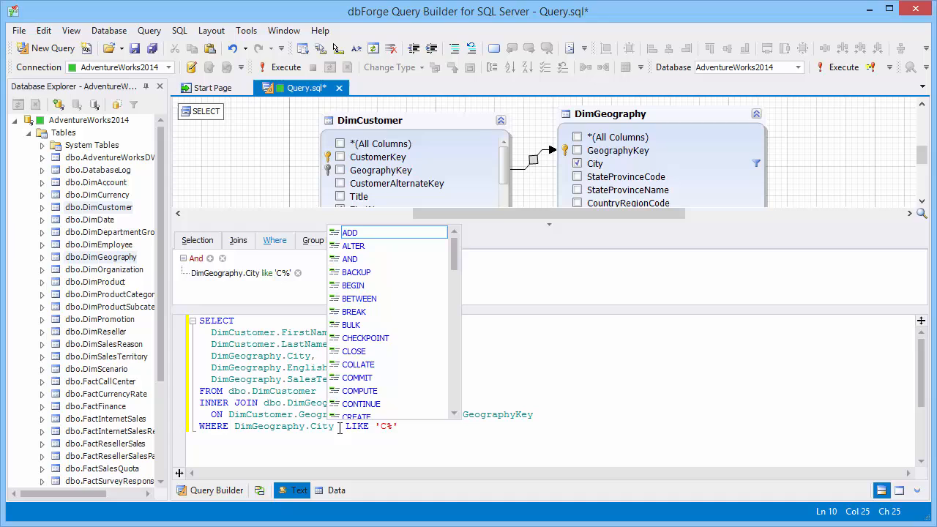
pyautogui.write('not')
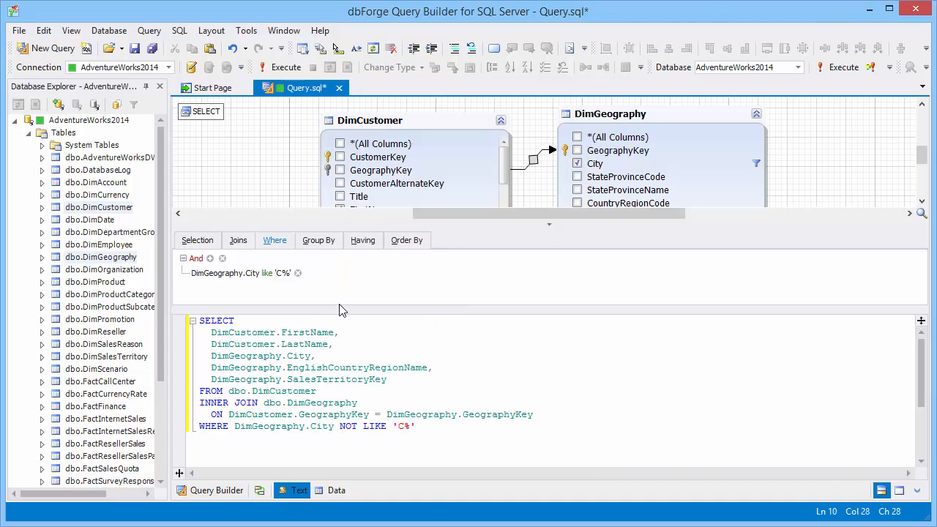
pyautogui.click(197, 240)
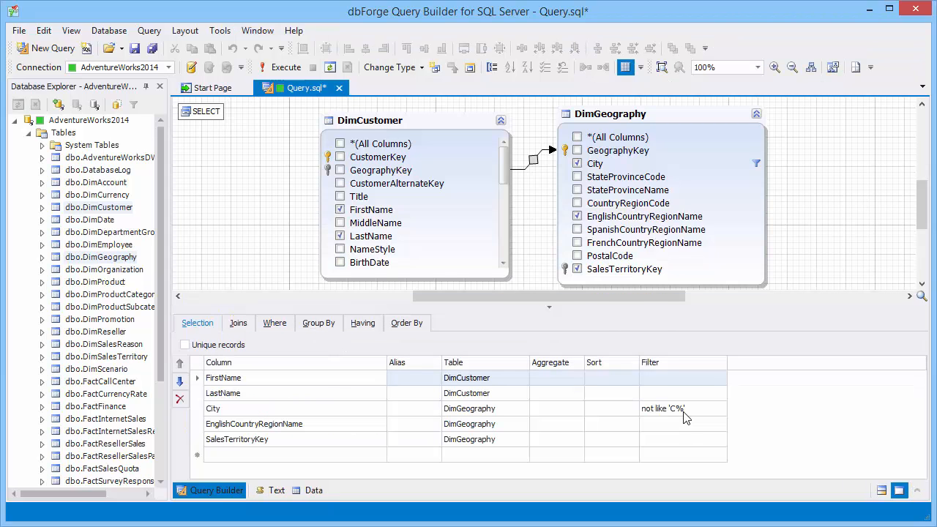
pyautogui.click(286, 67)
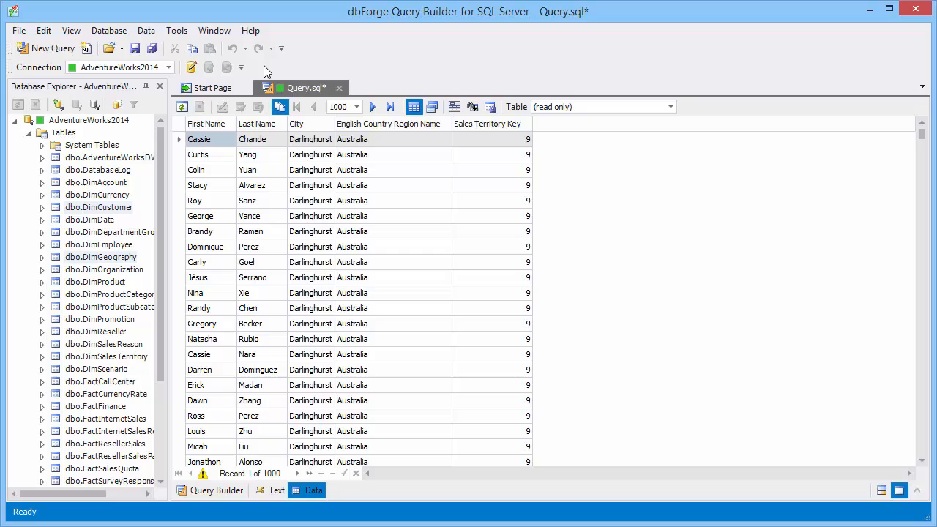
# Check the City values in the result grid, then return to the query design.
pyautogui.click(329, 124)
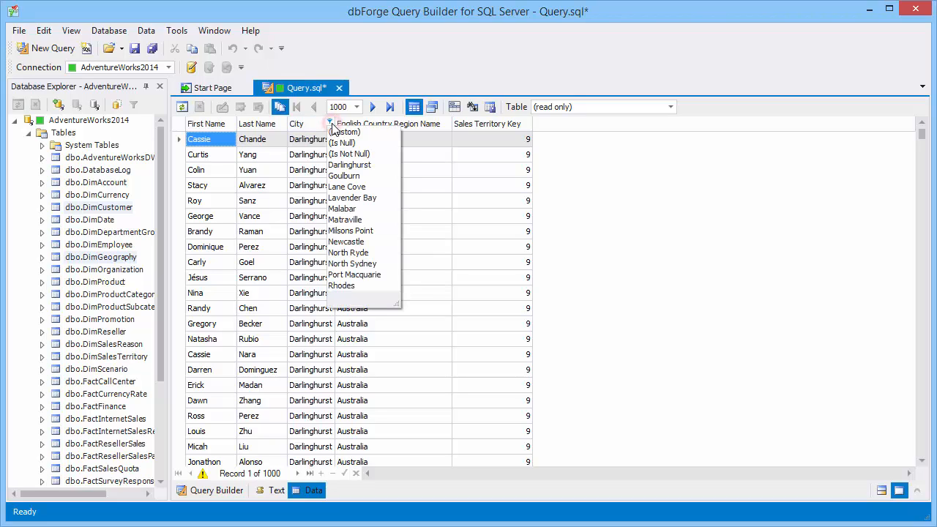
pyautogui.click(331, 124)
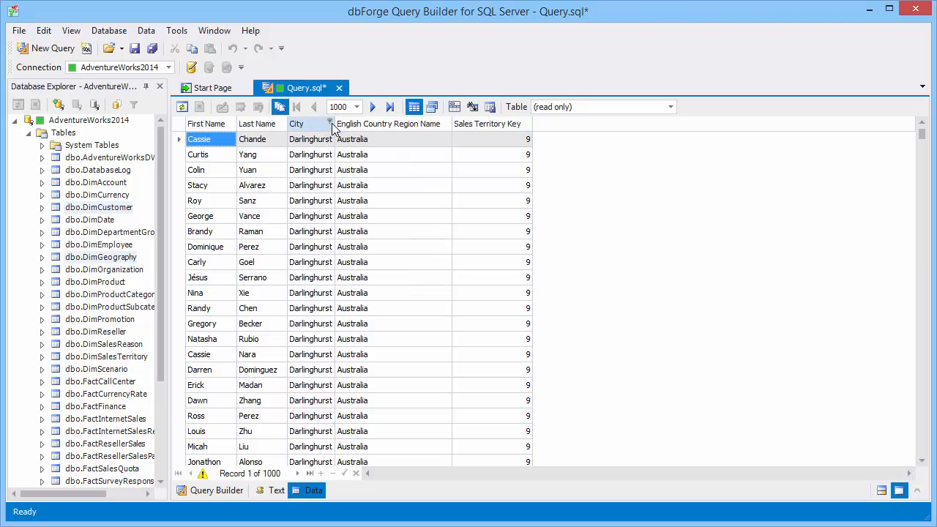
pyautogui.click(216, 490)
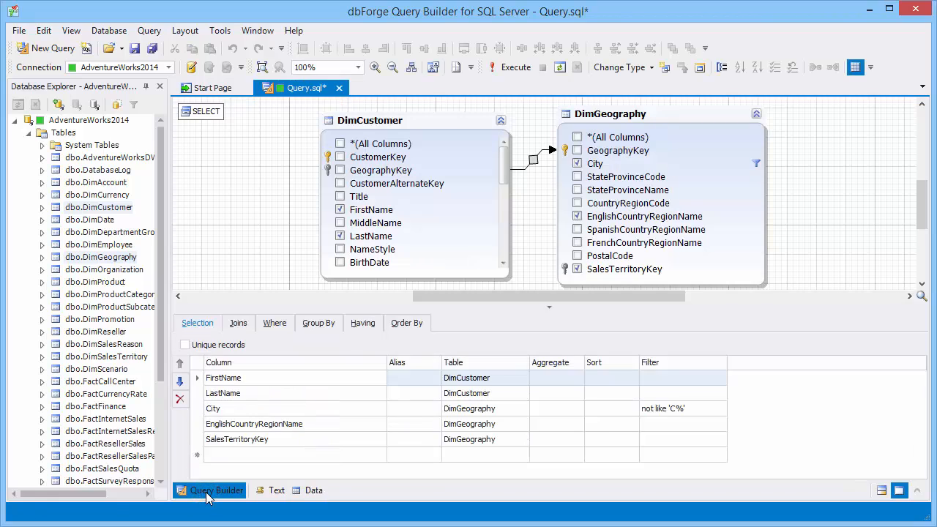
pyautogui.moveTo(209, 465)
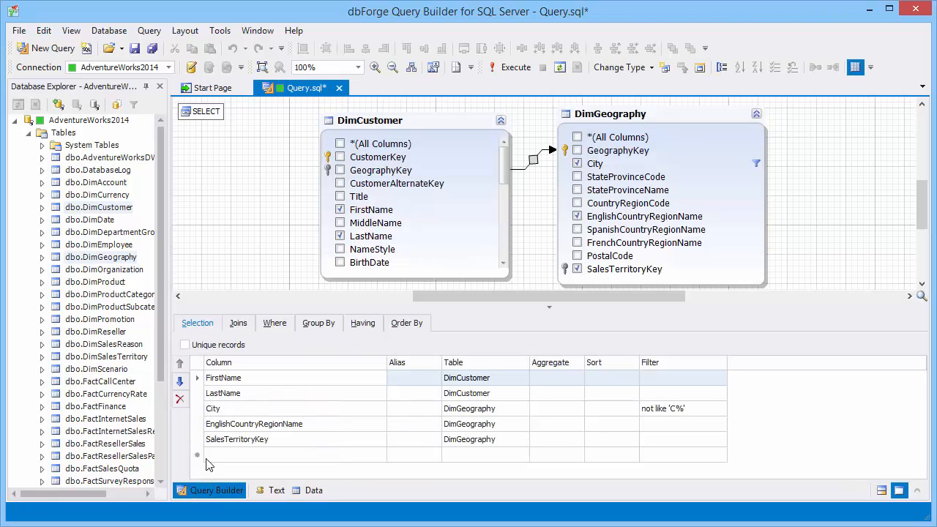
# Wrap the query into a subquery from the diagram's context menu, keeping NOT LIKE 'C%'.
pyautogui.rightClick(209, 176)
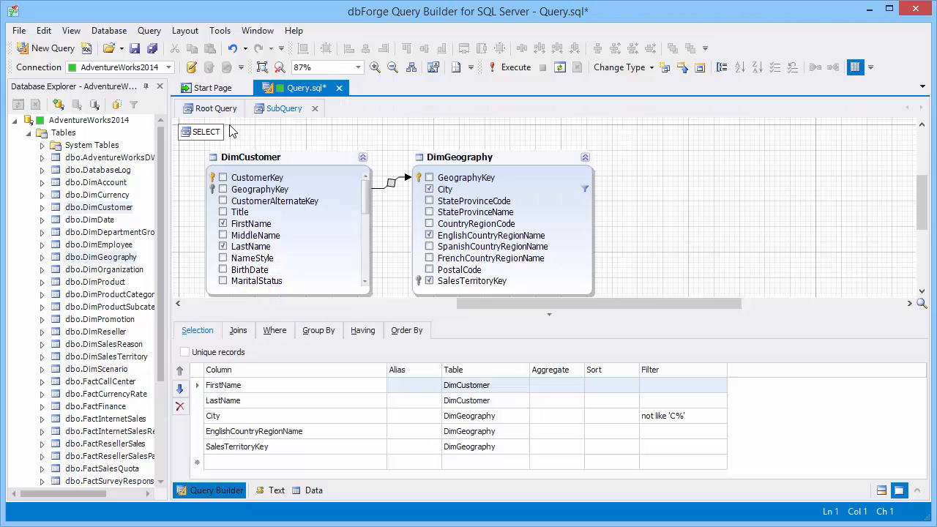
# In the root query, output territory columns and join DimSalesTerritory to the subquery on SalesTerritoryKey.
pyautogui.click(284, 108)
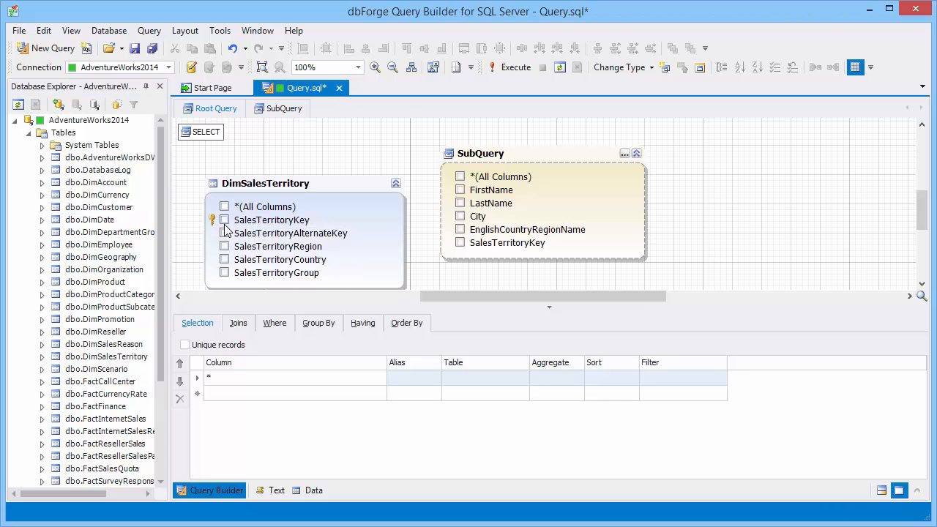
pyautogui.click(224, 246)
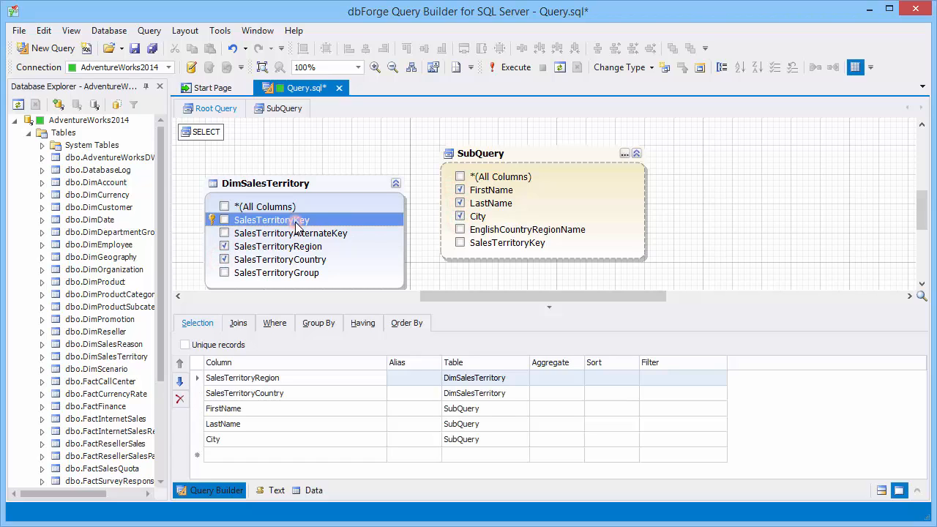
pyautogui.moveTo(272, 220); pyautogui.dragTo(507, 242)
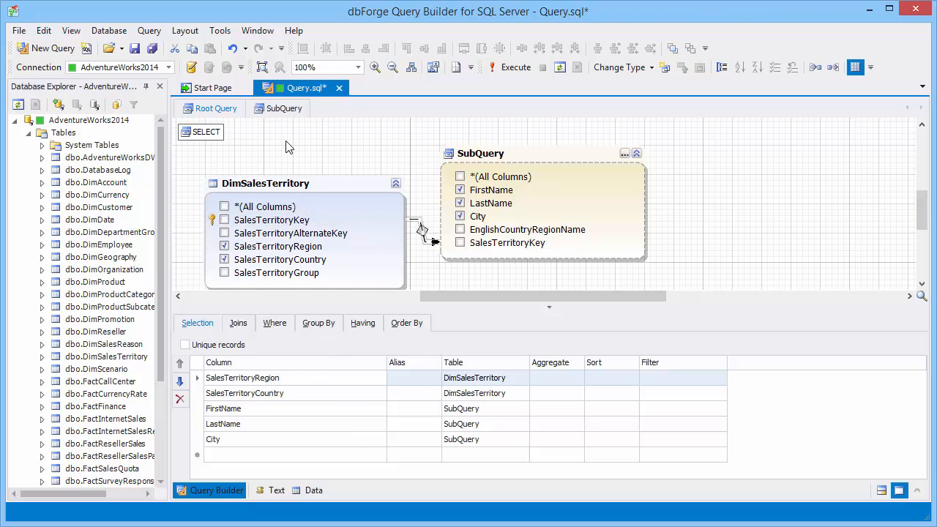
# Execute the current statement, review the 16,716 result rows, and return to the designer.
pyautogui.rightClick(287, 147)
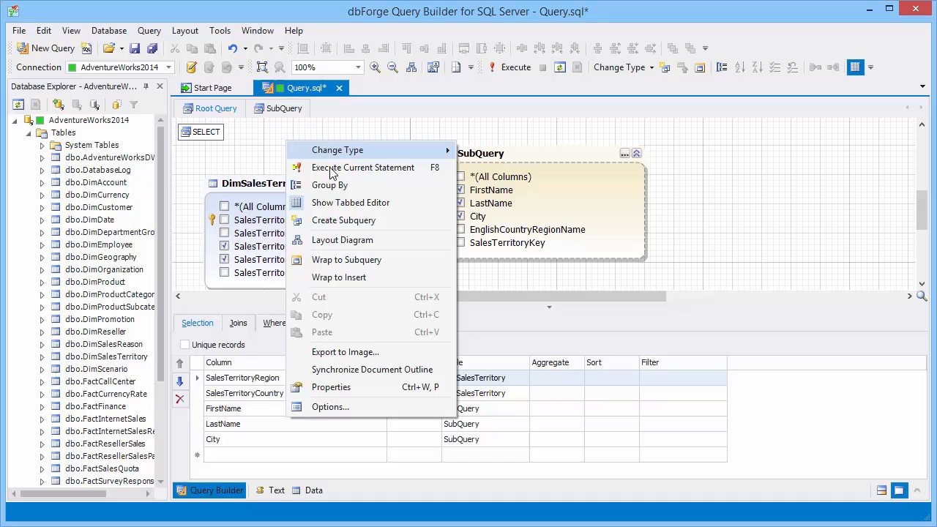
pyautogui.click(362, 167)
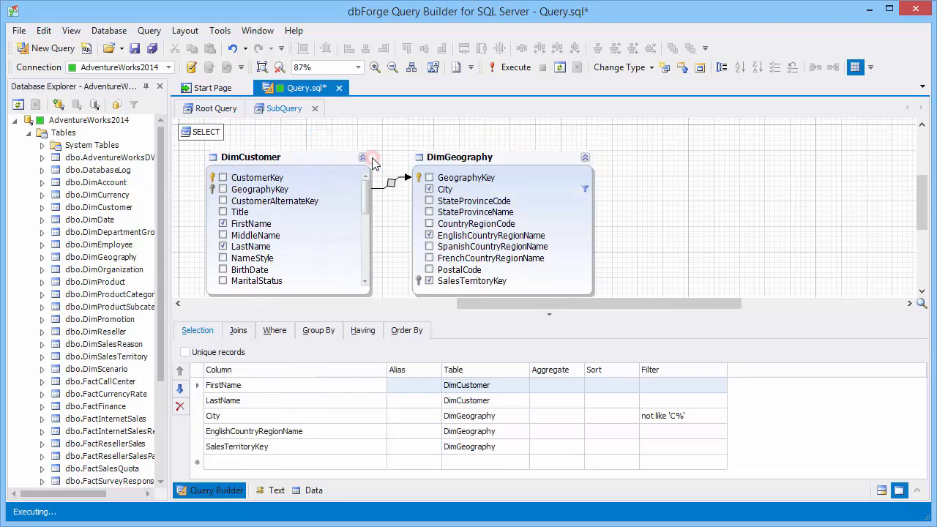
pyautogui.click(514, 67)
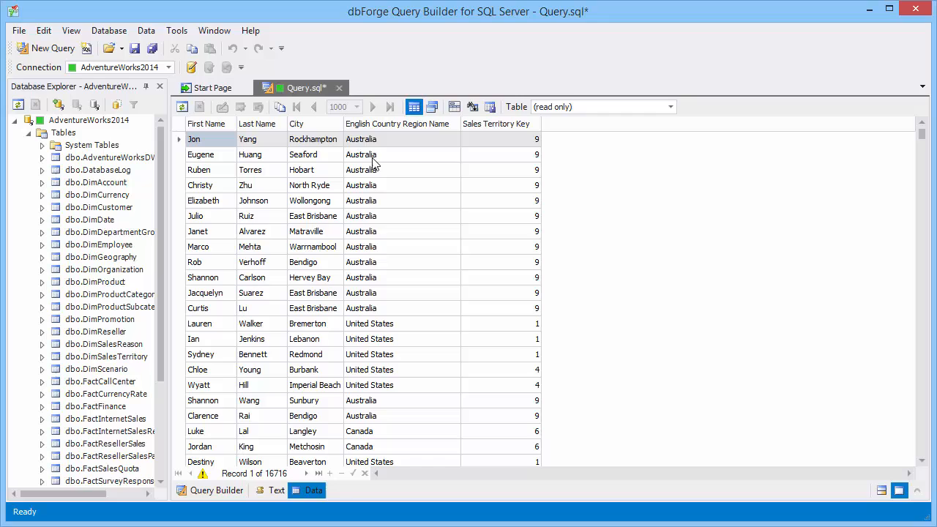
pyautogui.click(216, 490)
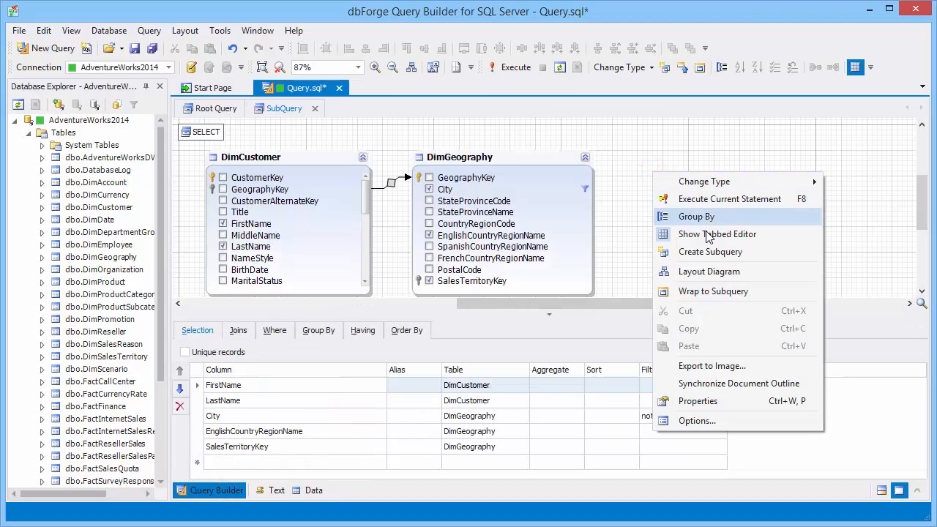
# Show the query's document outline, then close and relaunch dbForge Query Builder.
pyautogui.click(739, 383)
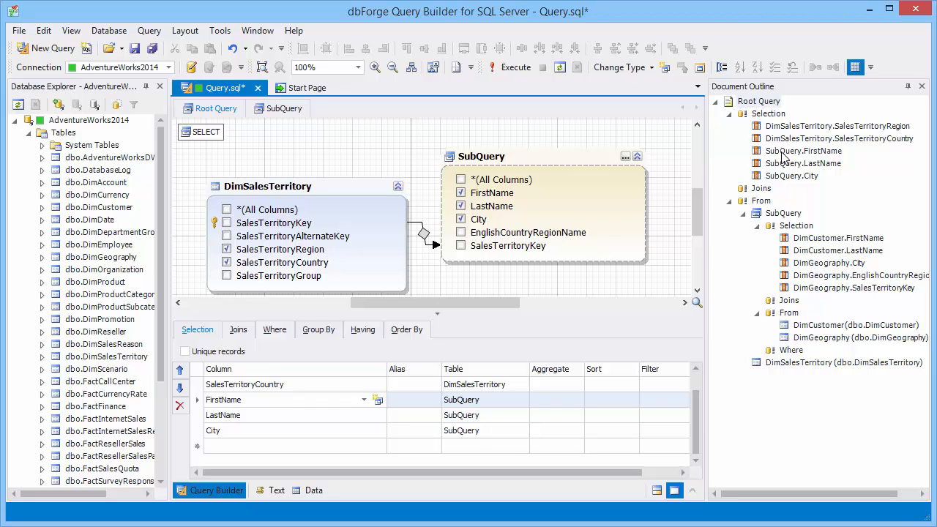
pyautogui.moveTo(917, 13)
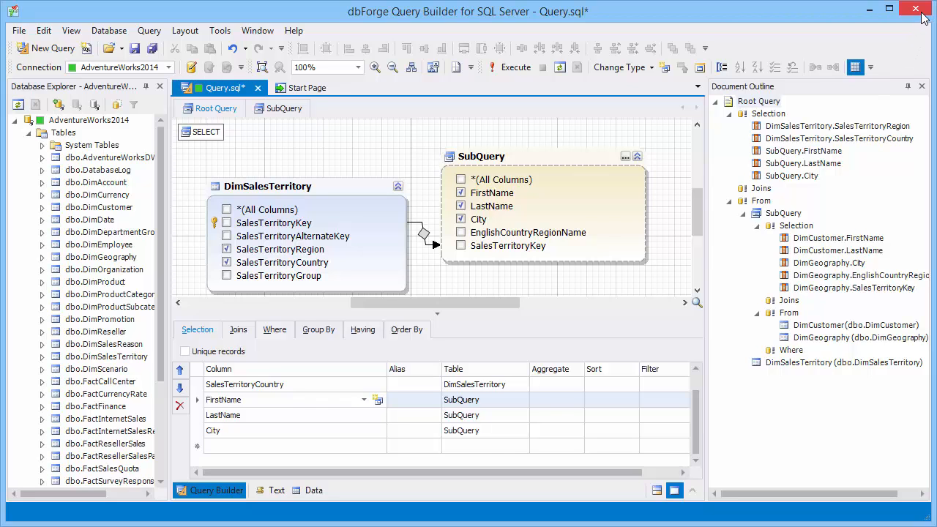
pyautogui.click(897, 9)
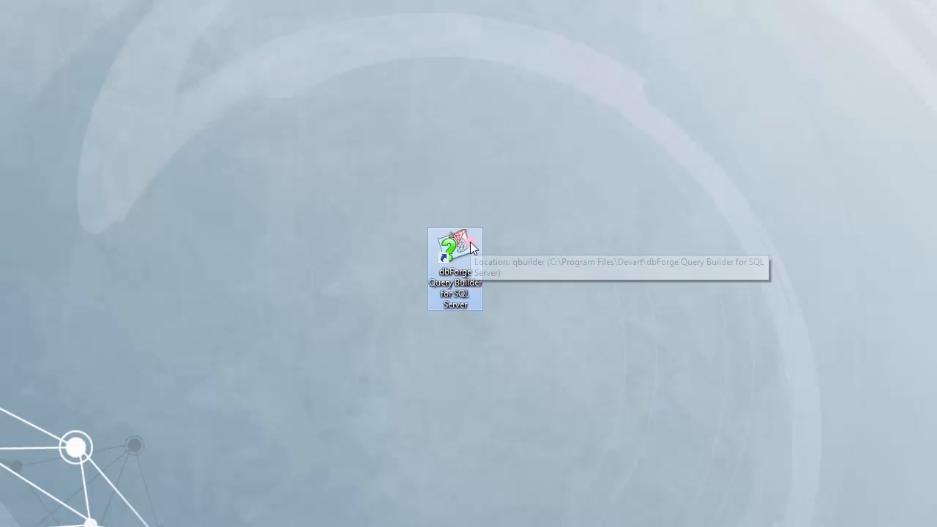
pyautogui.doubleClick(455, 253)
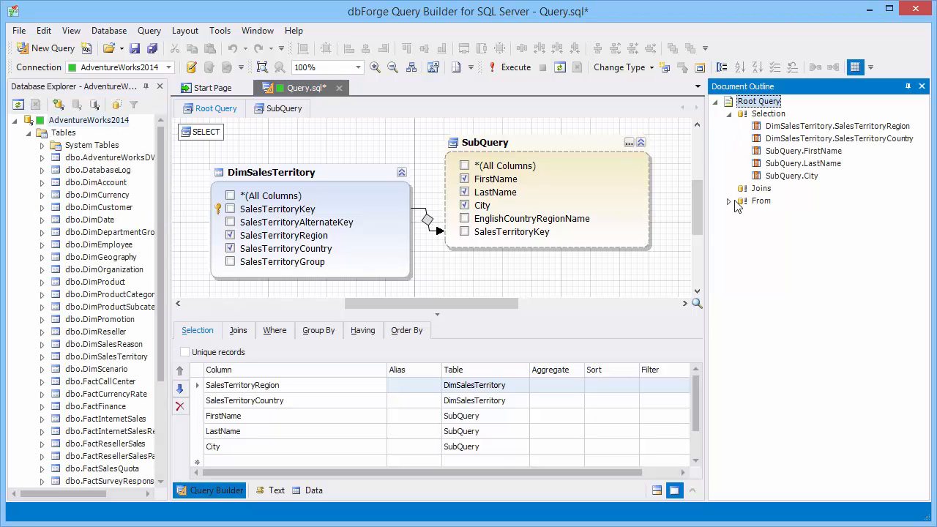
# Expand the root query's From node in Document Outline and execute the query.
pyautogui.click(731, 201)
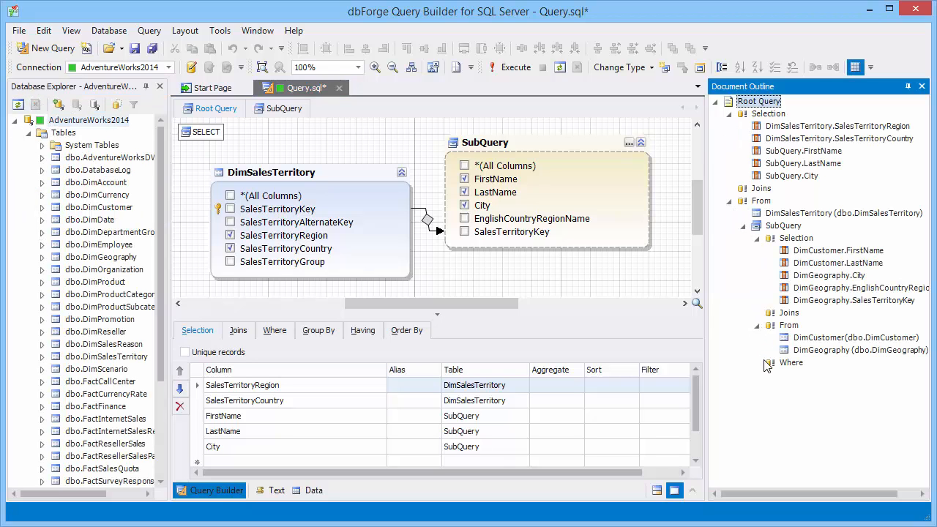
pyautogui.click(515, 67)
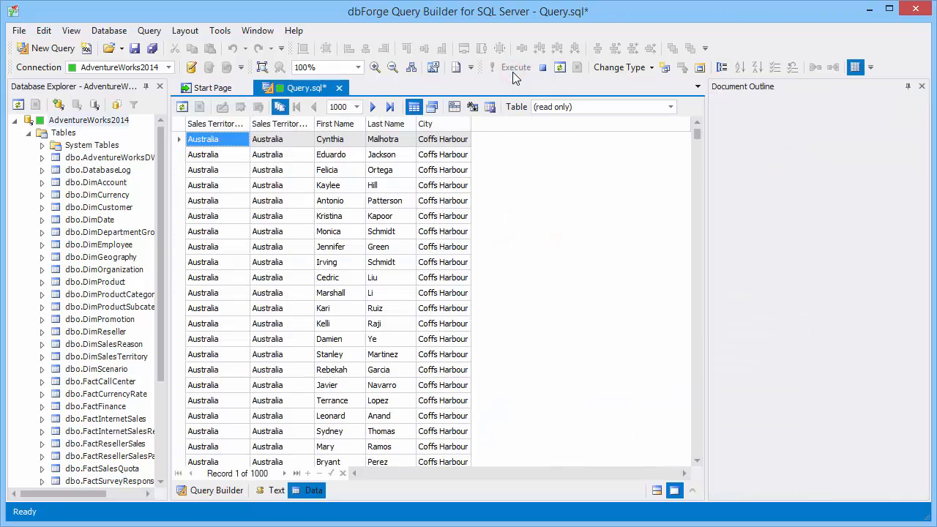